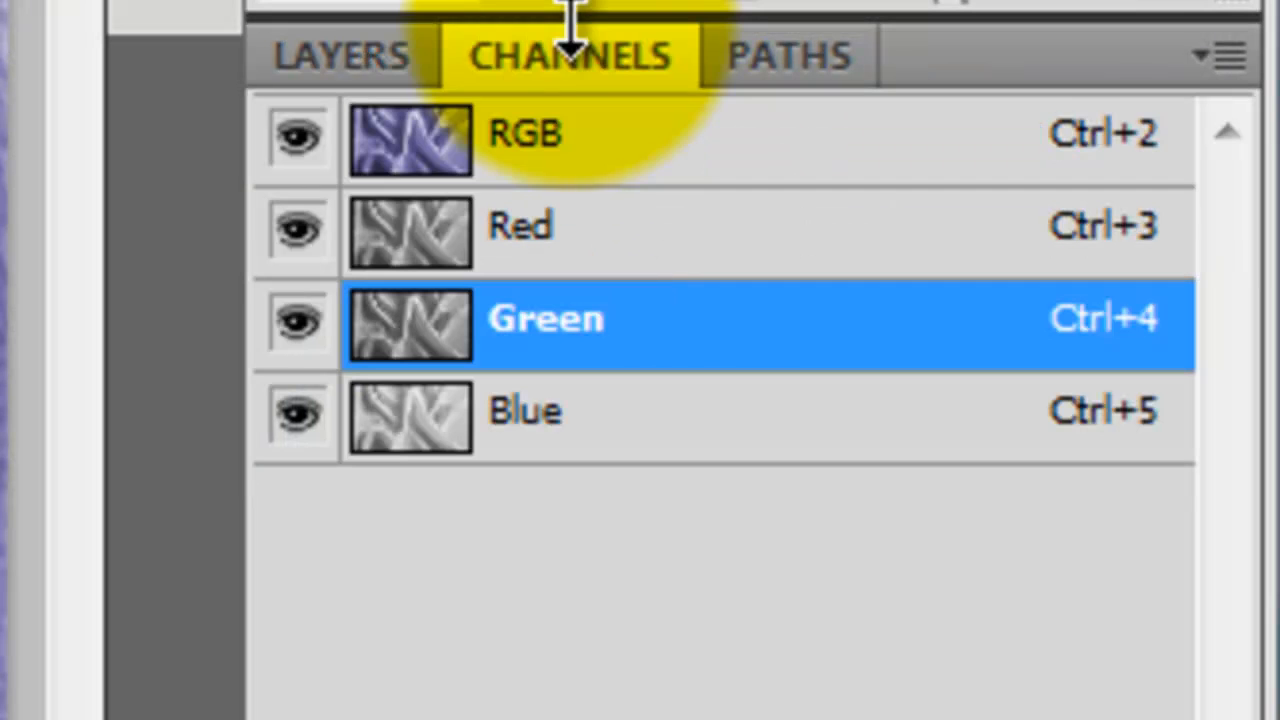
View the Red, Green and Blue channels individually, ending on the Green channel
left_click(524, 136)
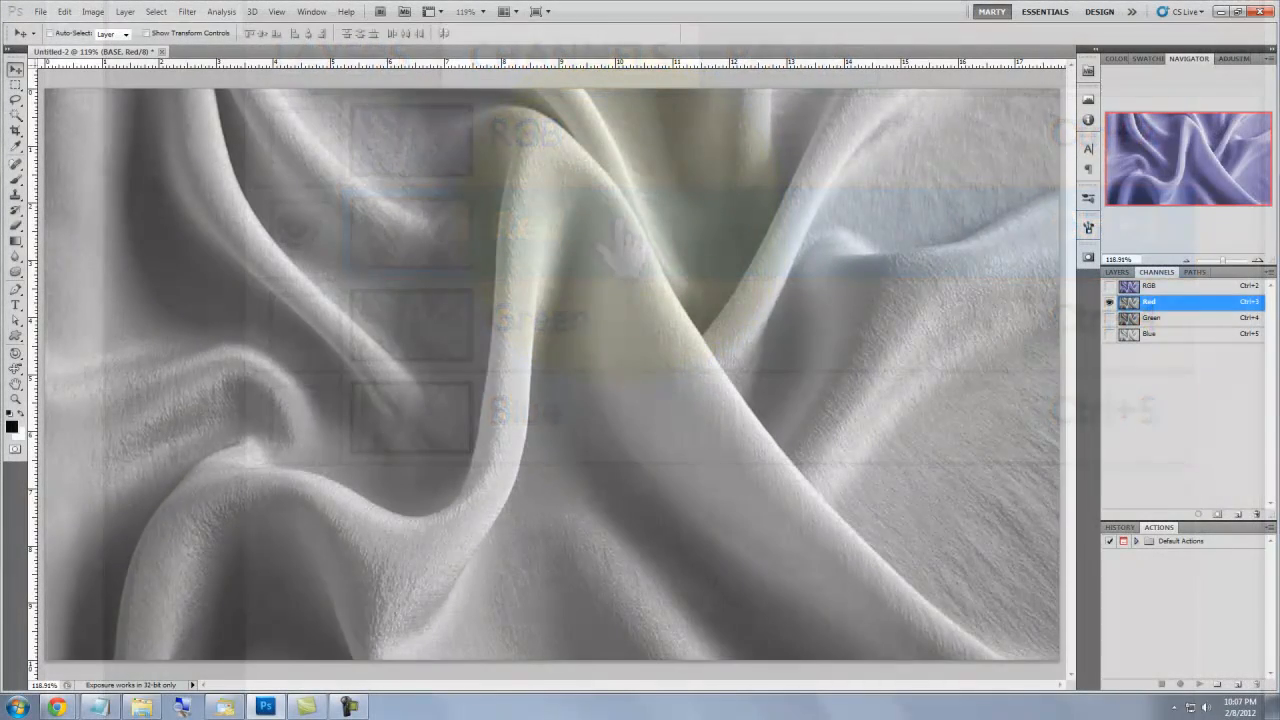
left_click(1164, 318)
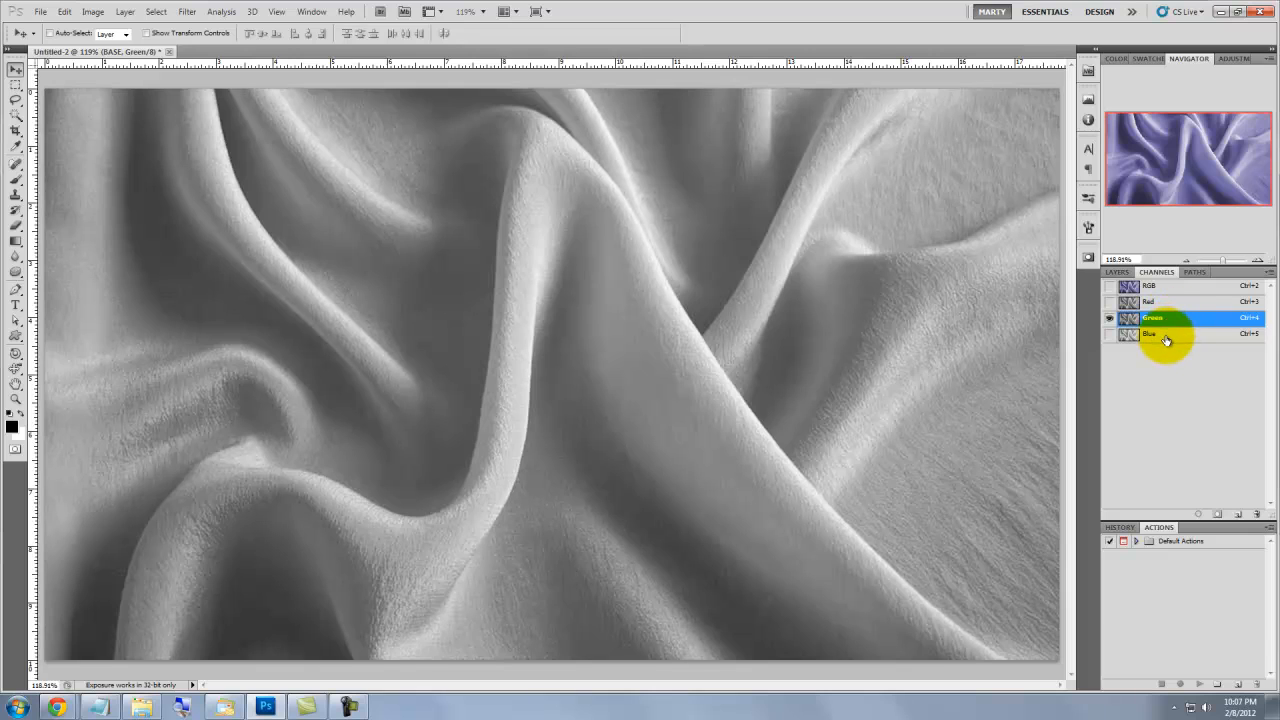
left_click(1160, 332)
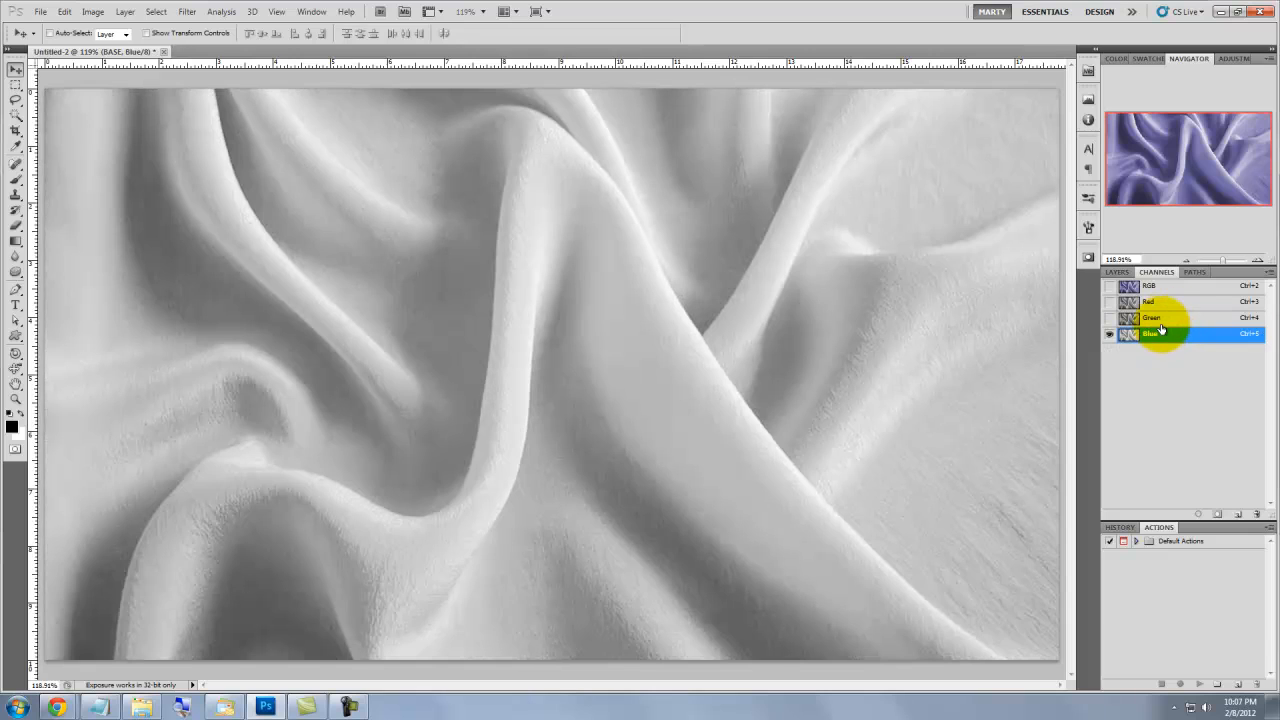
left_click(1156, 318)
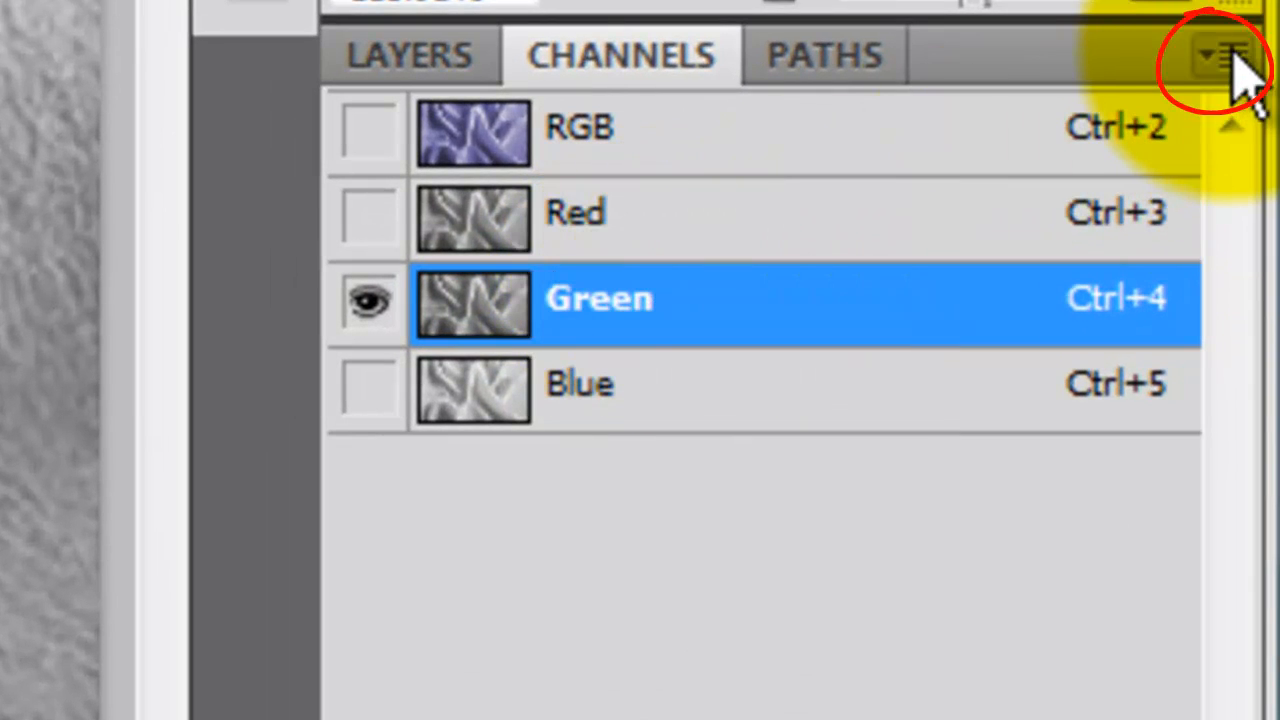
Duplicate the Green channel into a new document named SATIN DISPLACEMENT
left_click(1242, 52)
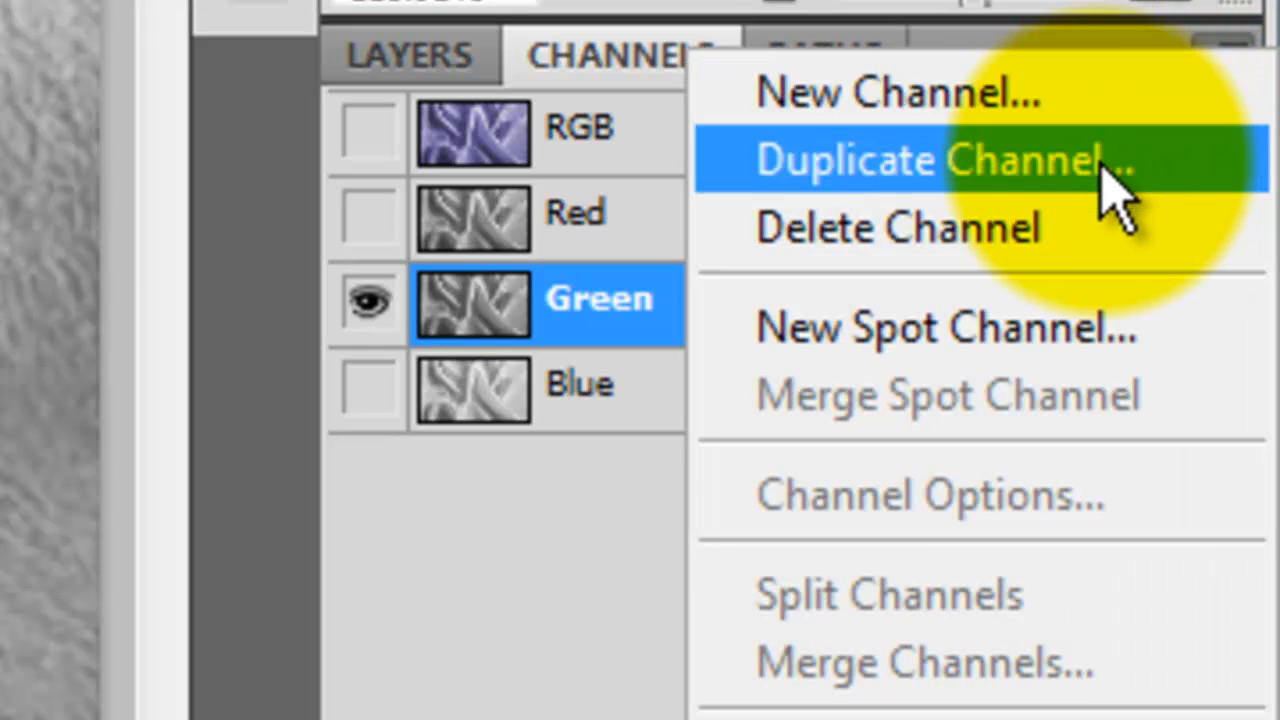
left_click(940, 160)
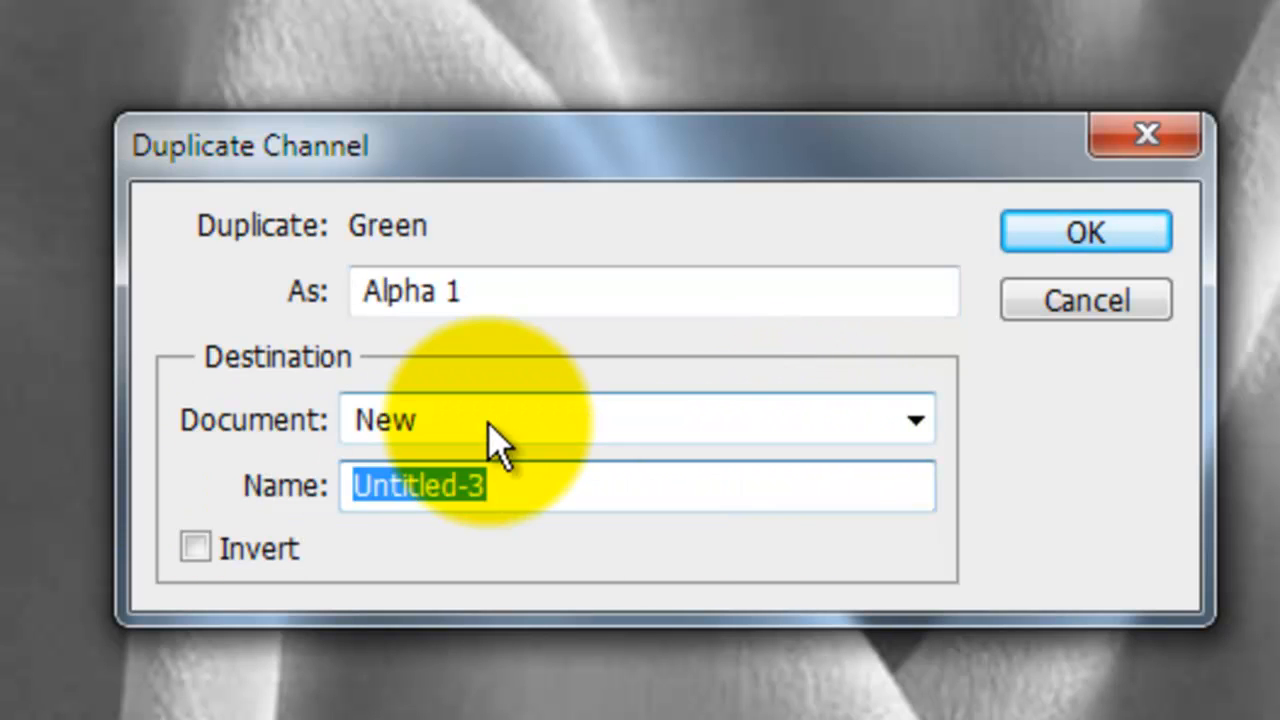
type("SATIN DISPLACEMENT")
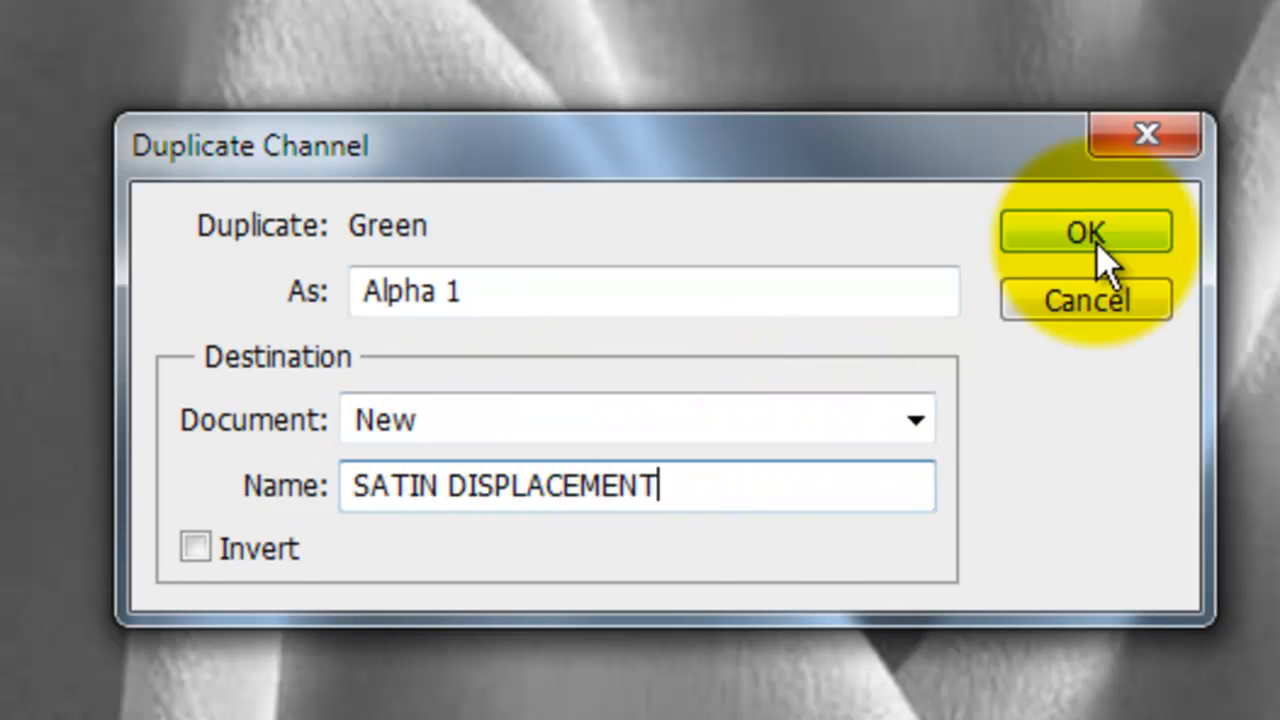
left_click(1084, 232)
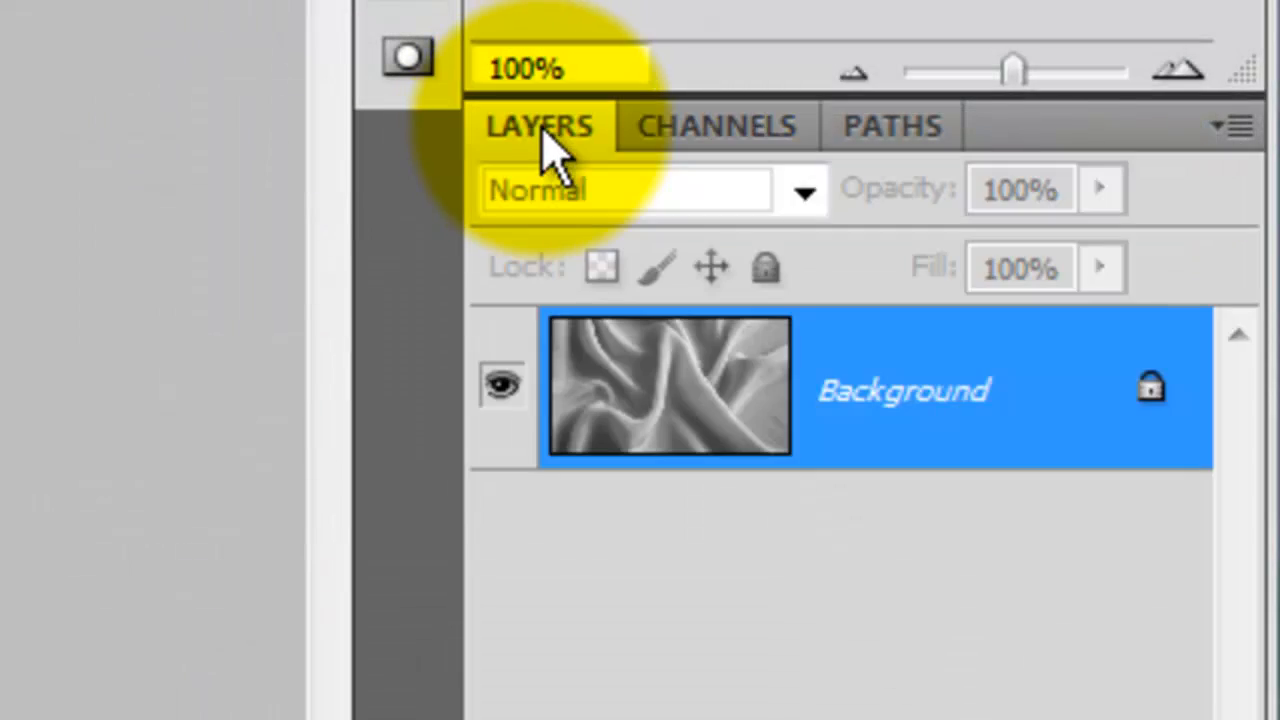
Apply a Gaussian Blur of 1.0 pixel radius to the SATIN DISPLACEMENT image
left_click(322, 34)
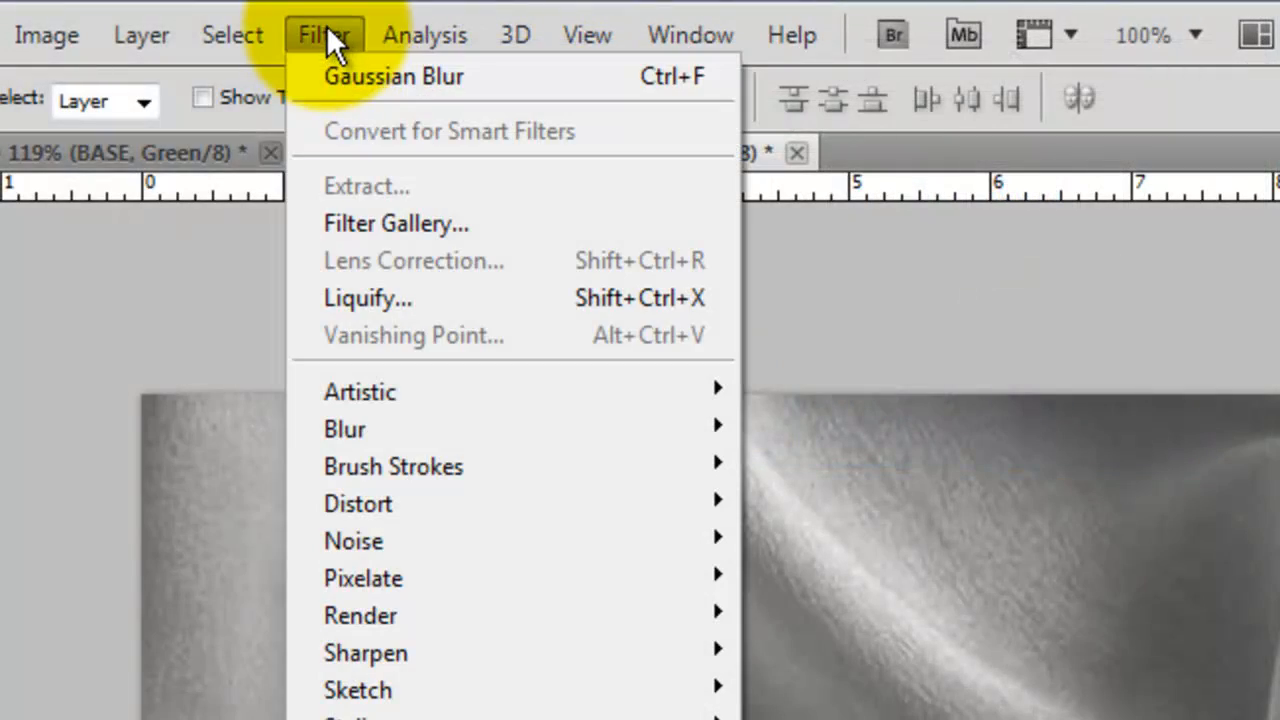
mouse_move(550, 428)
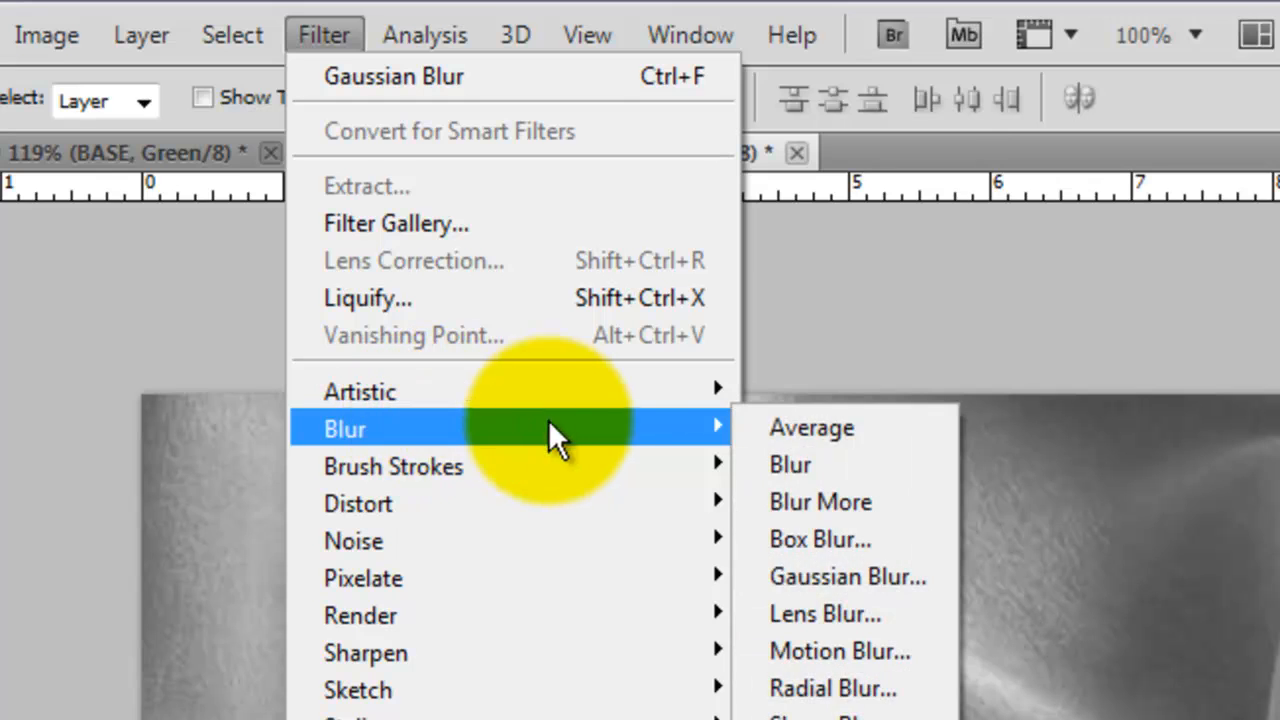
left_click(848, 576)
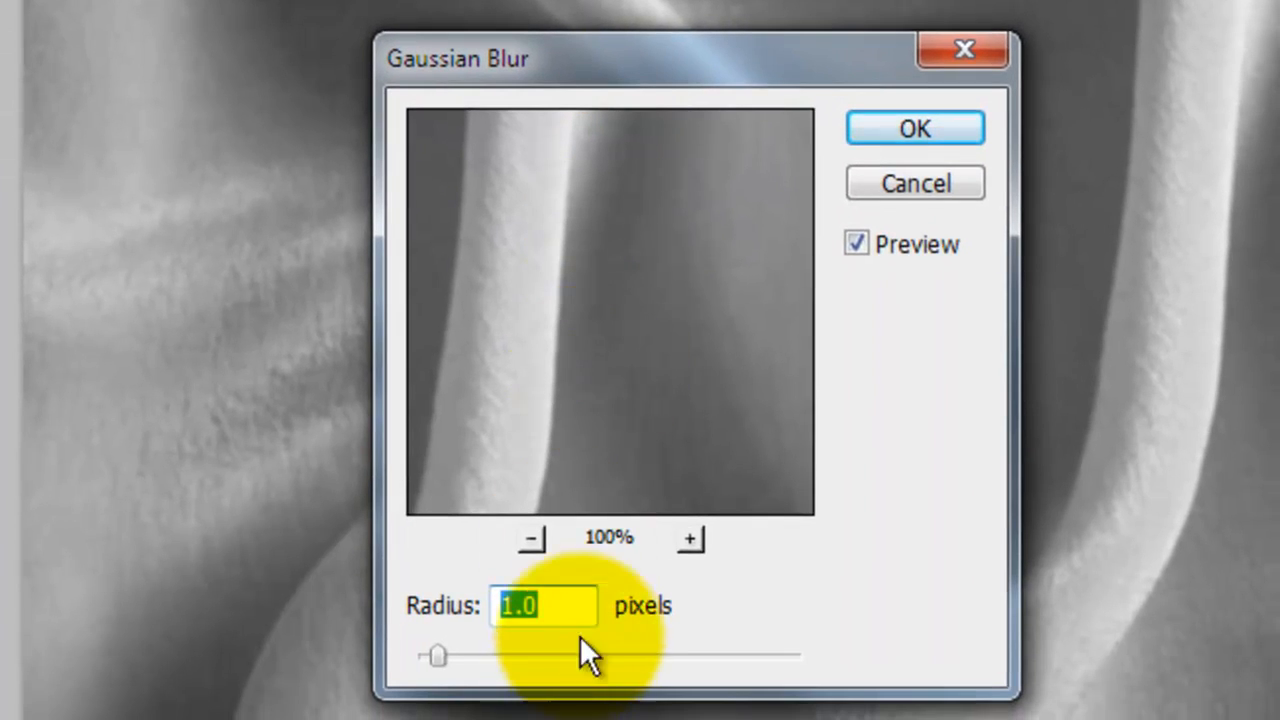
left_click(914, 128)
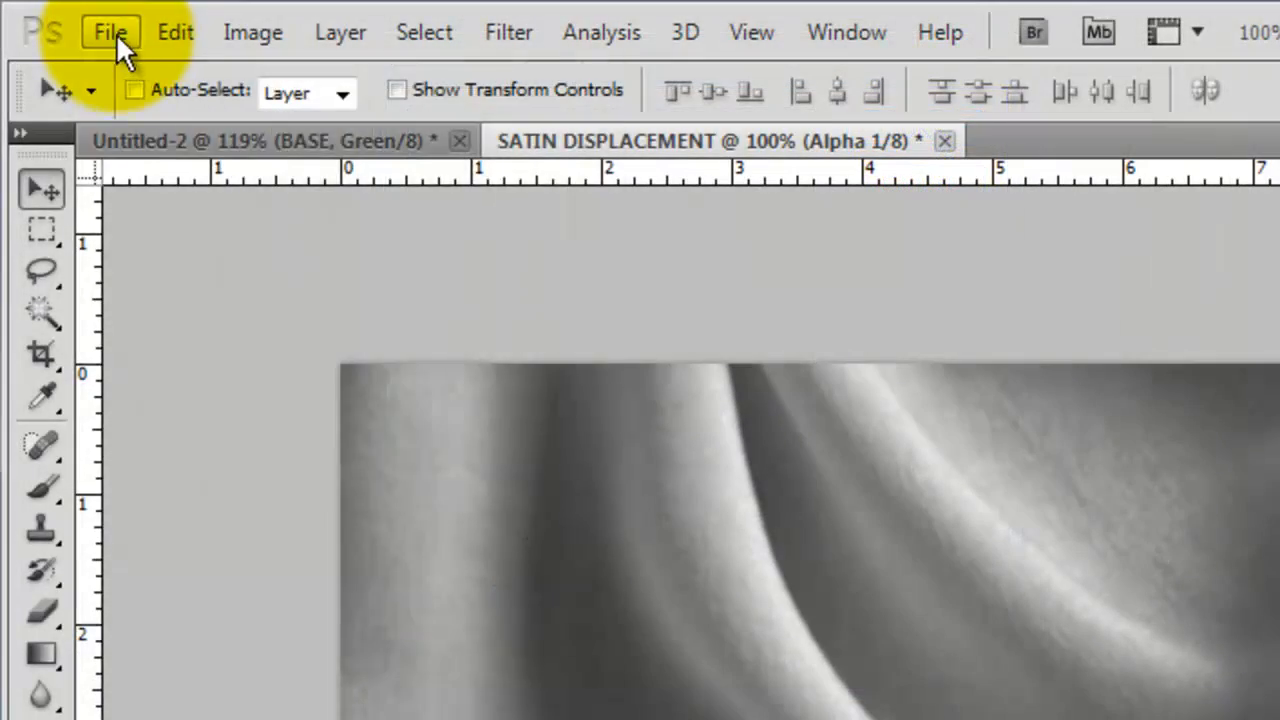
Save SATIN DISPLACEMENT to the Desktop as a Photoshop PSD file
left_click(110, 32)
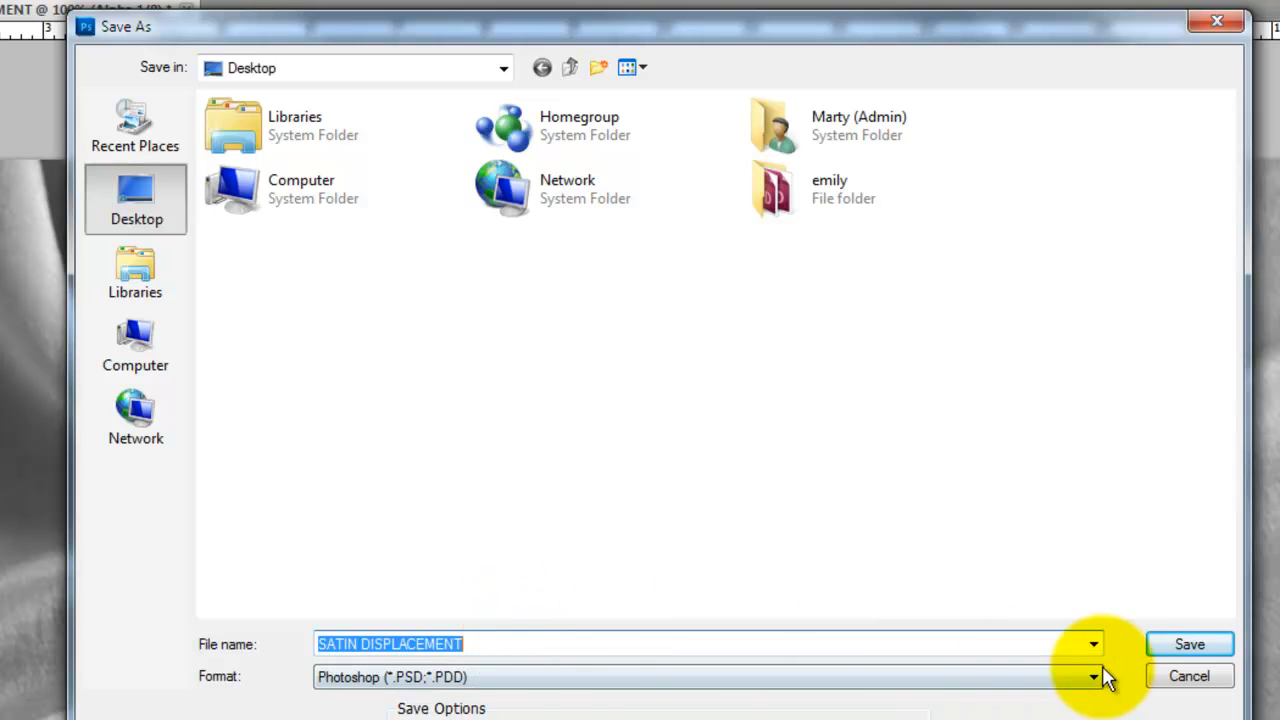
left_click(1188, 644)
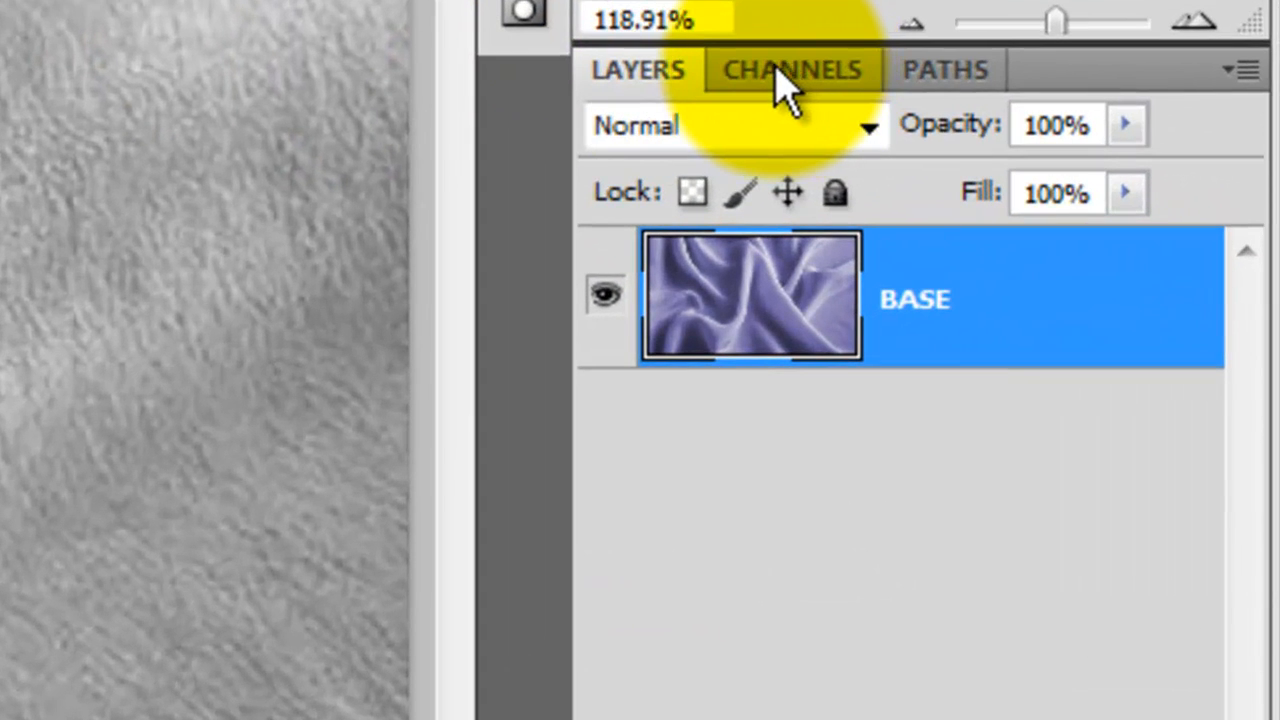
Return to the full-colour fabric view and choose white (#ffffff) as the text colour
left_click(792, 68)
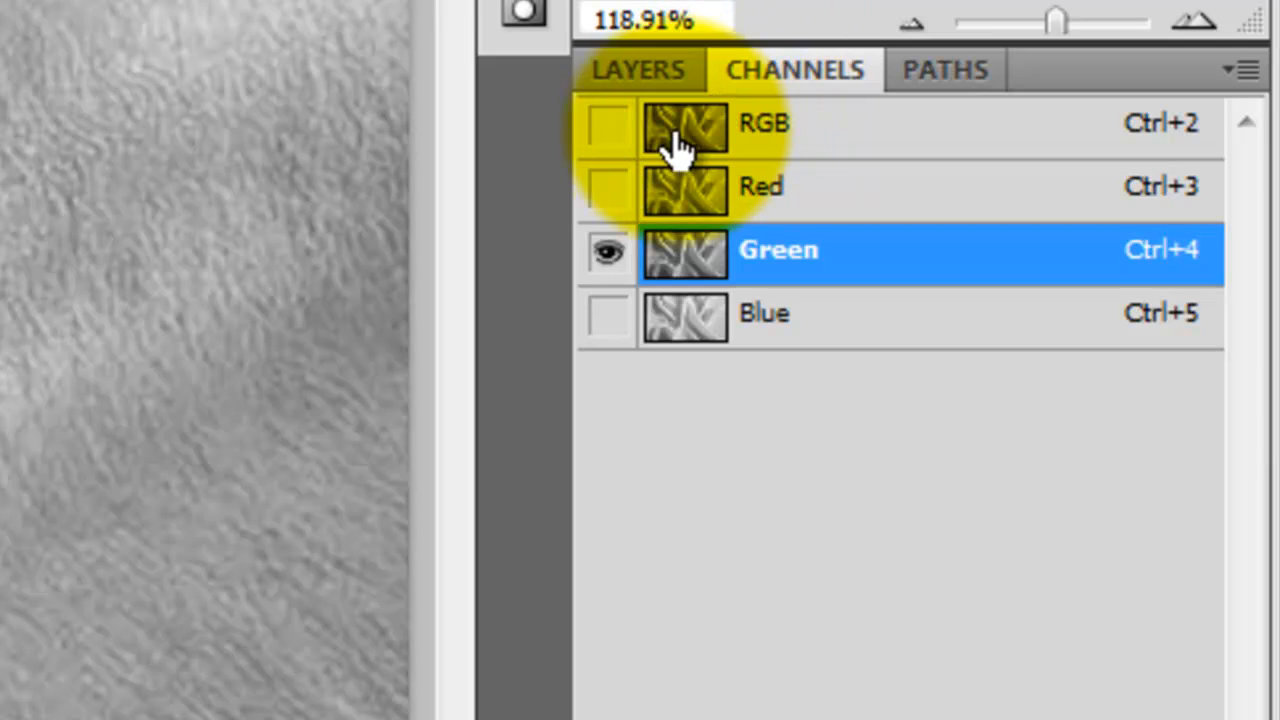
left_click(608, 124)
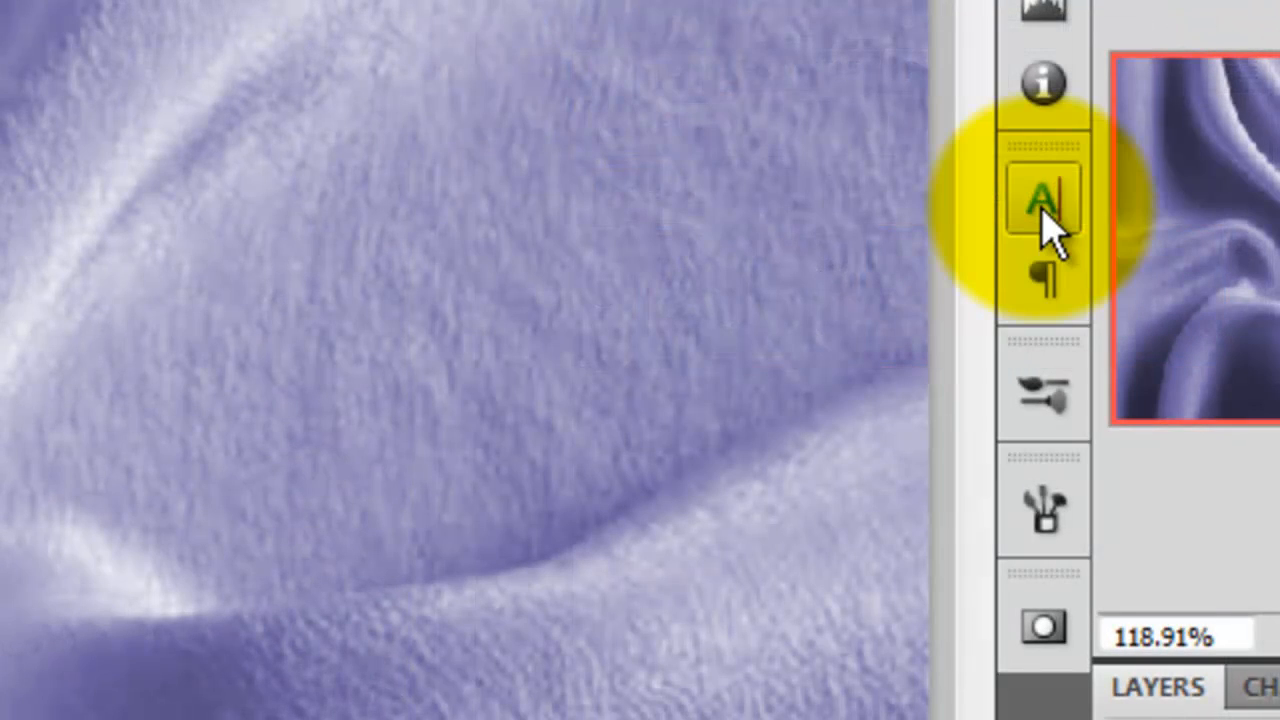
left_click(1044, 200)
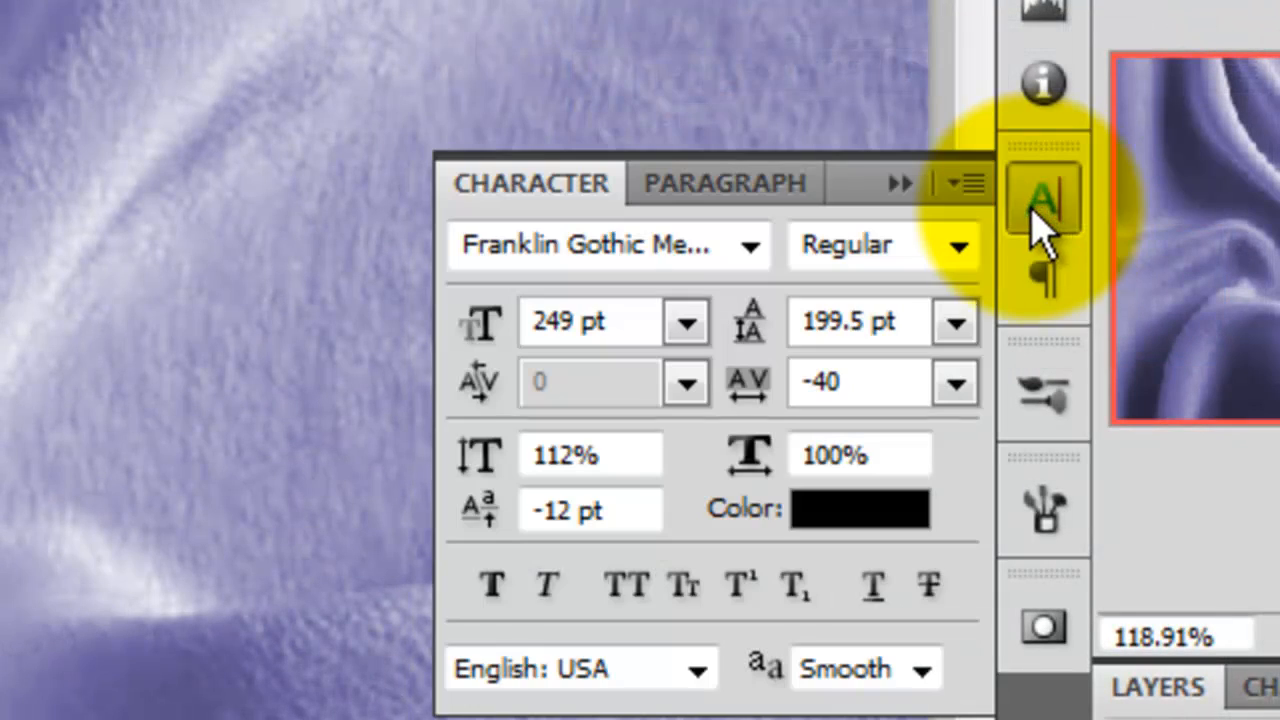
mouse_move(780, 260)
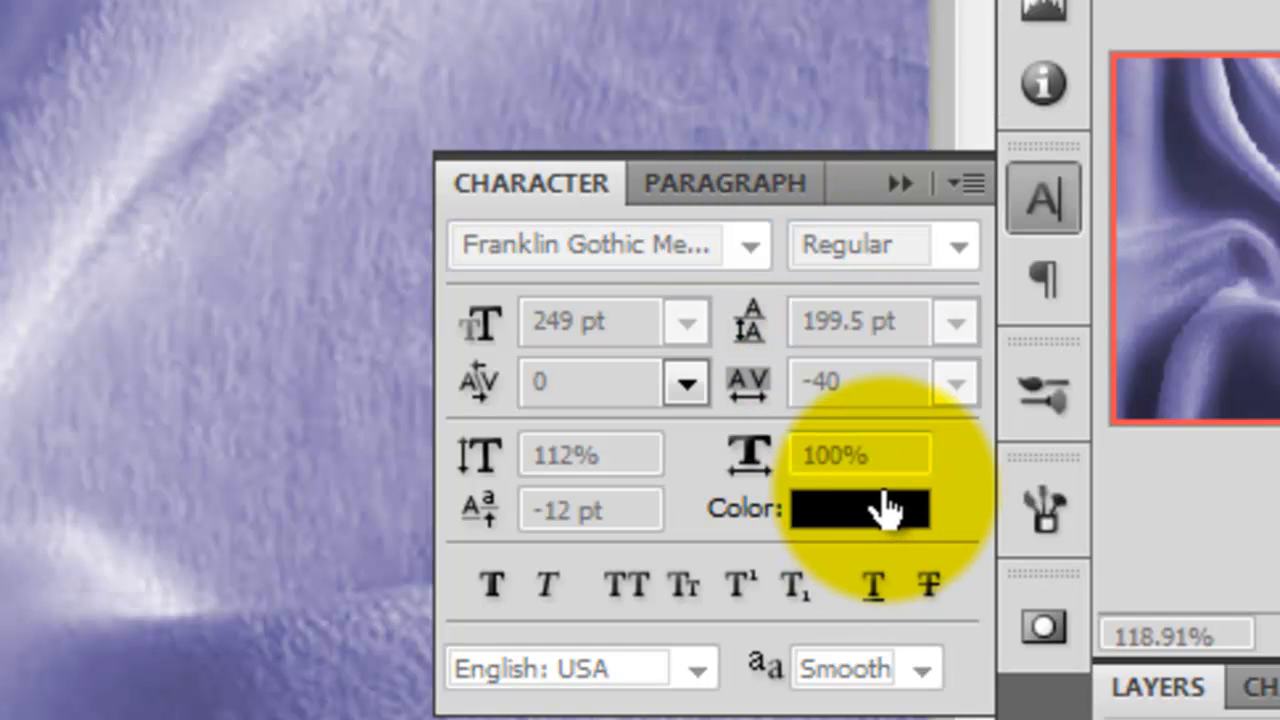
left_click(858, 508)
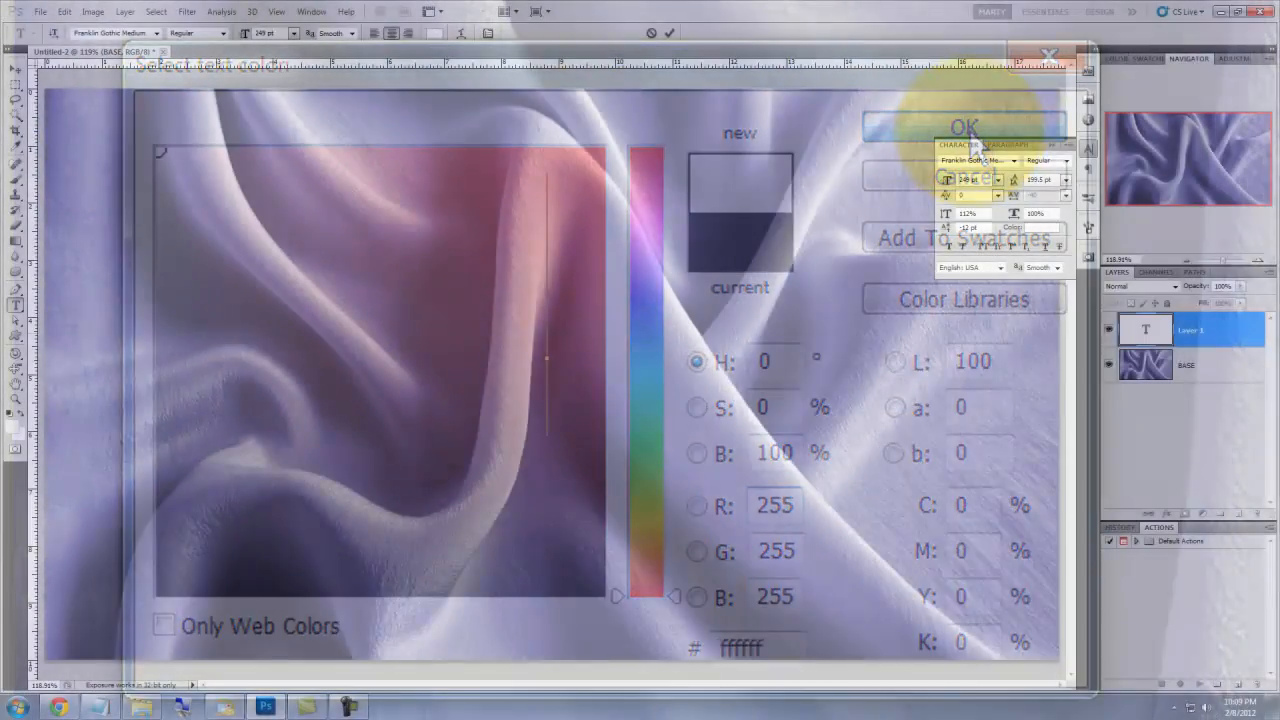
Add the word Lightning after Blue in the white text
left_click(964, 128)
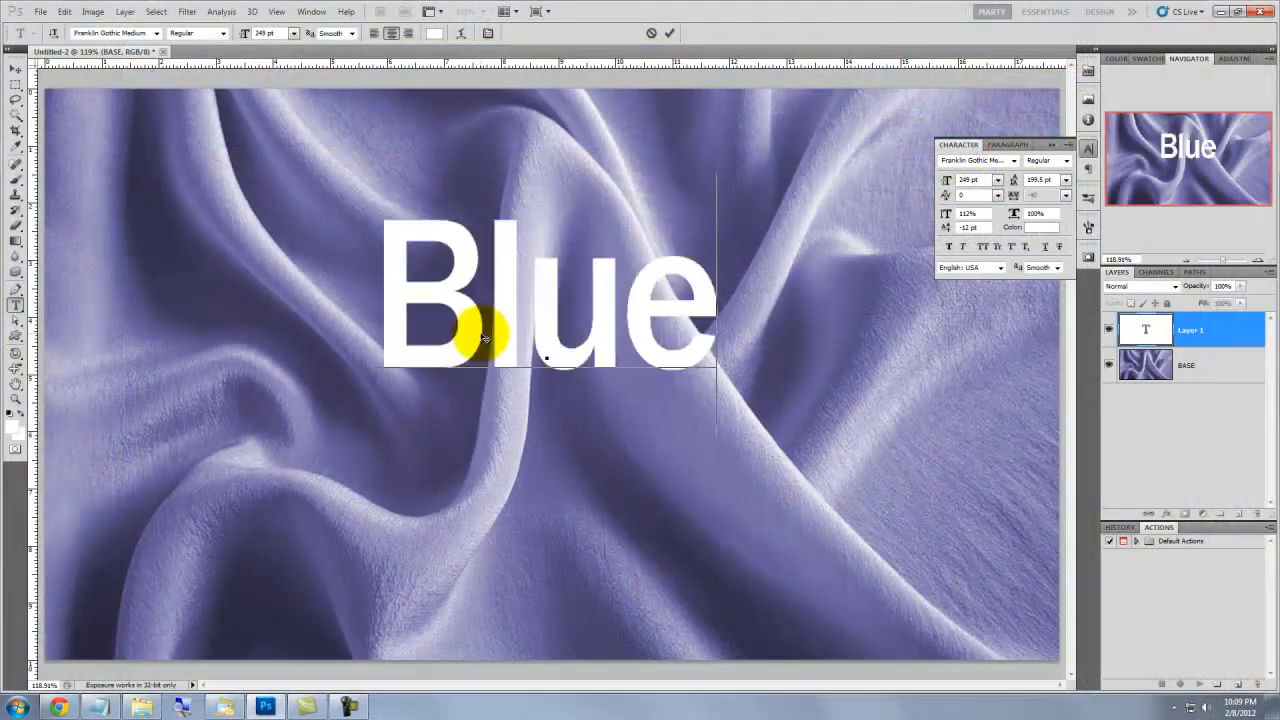
type("Lightning TV")
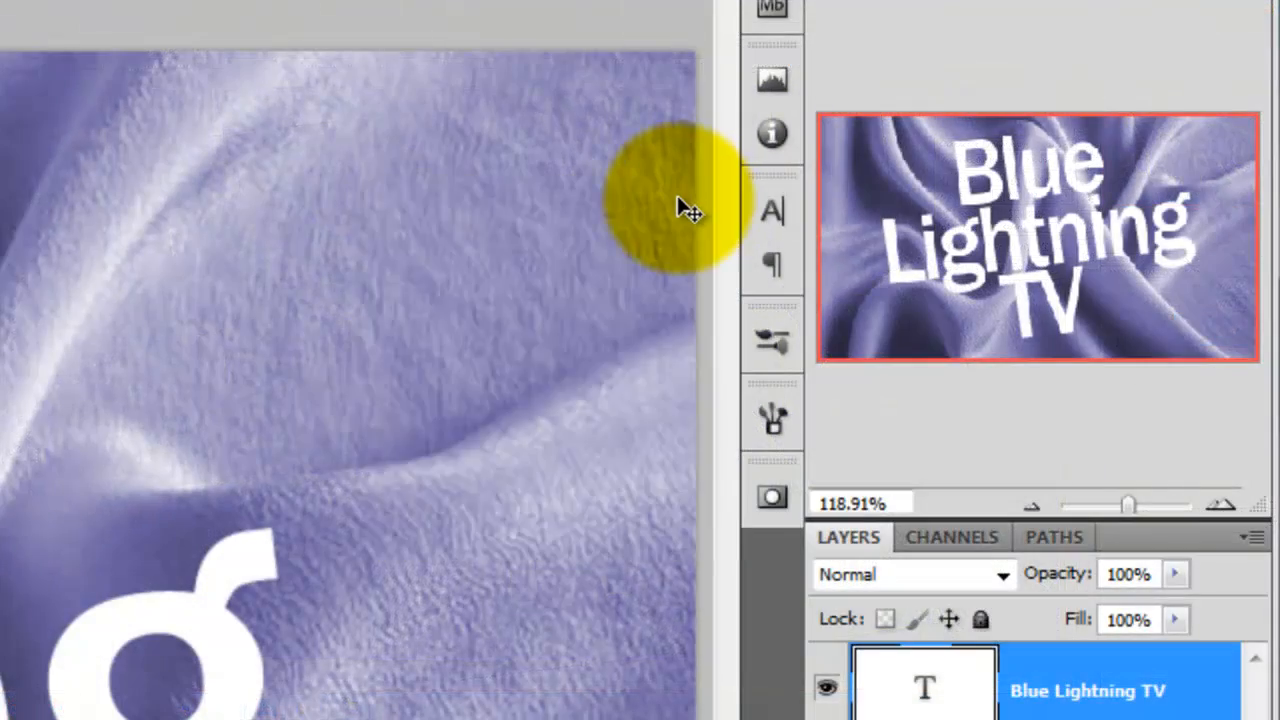
Rasterize the type layer and start the Displace filter with 10 by 10 scale
left_click(372, 24)
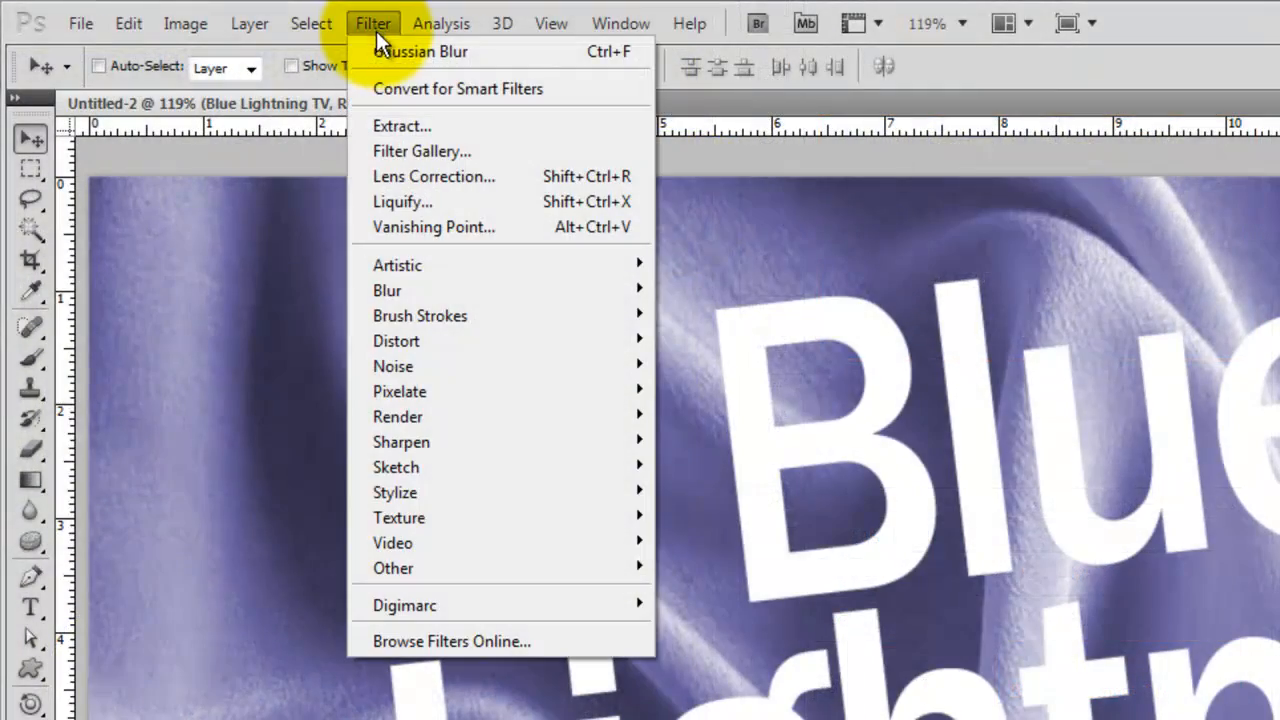
mouse_move(396, 340)
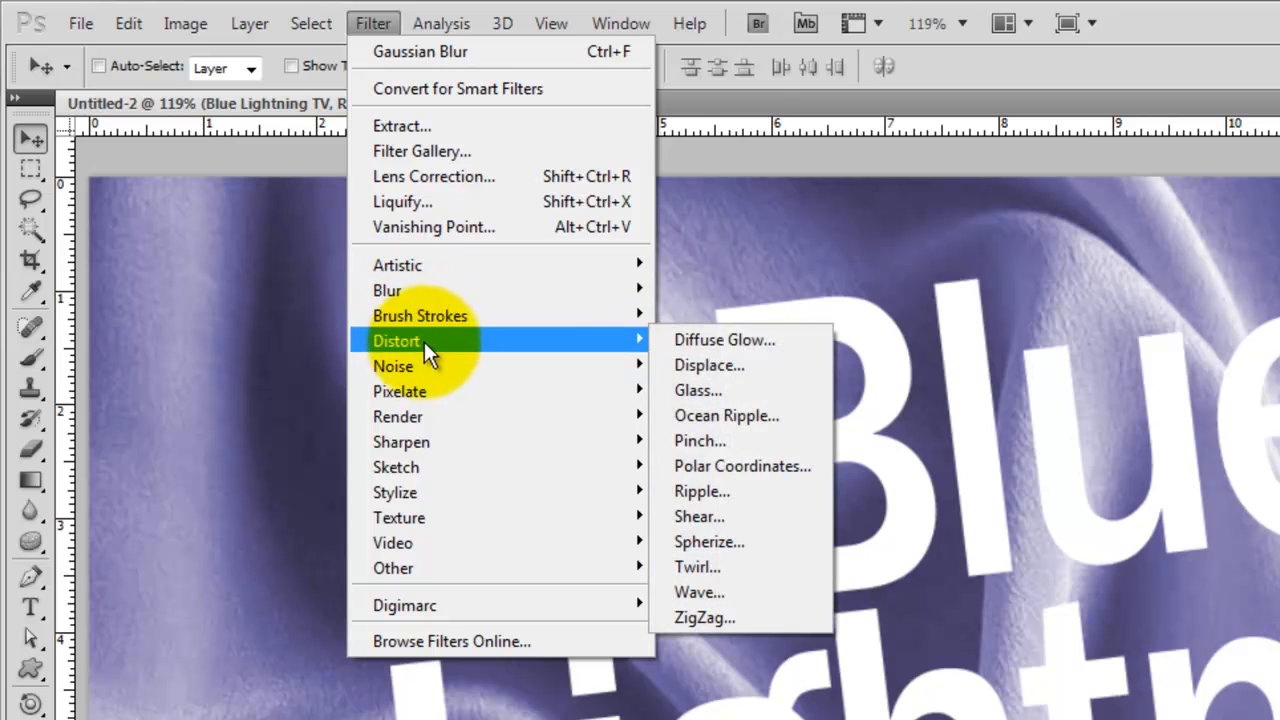
mouse_move(710, 364)
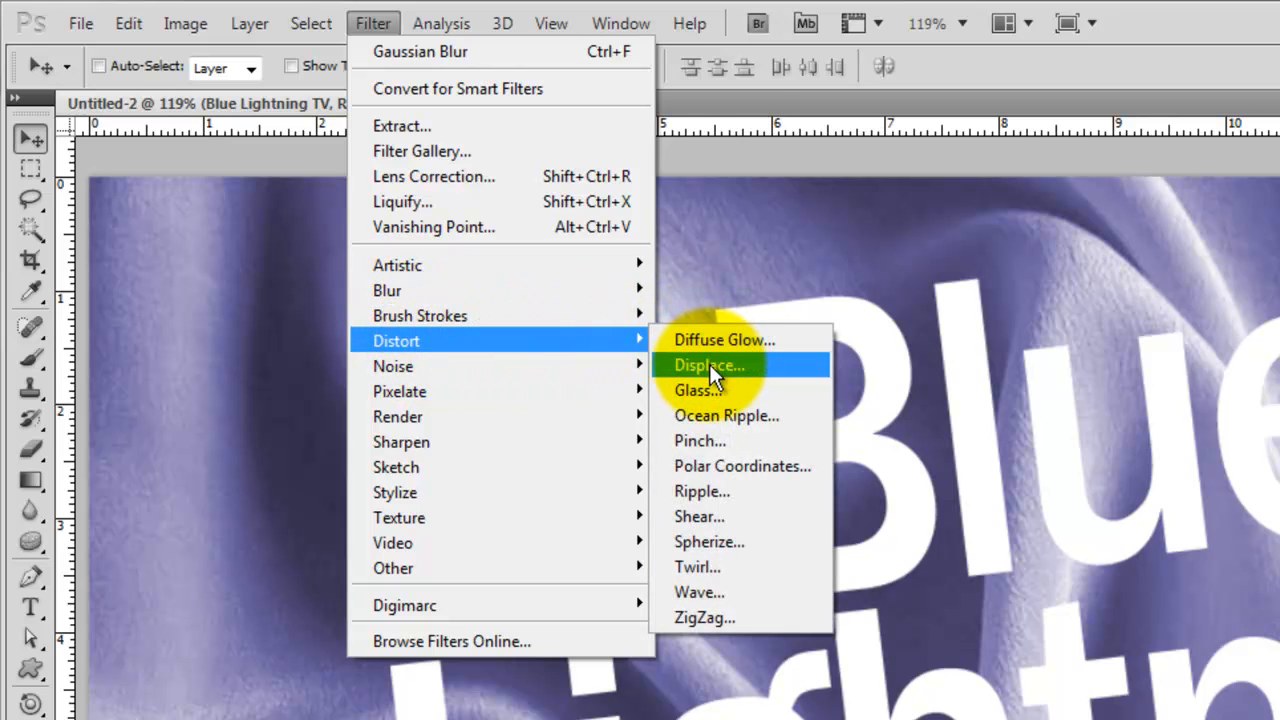
left_click(708, 364)
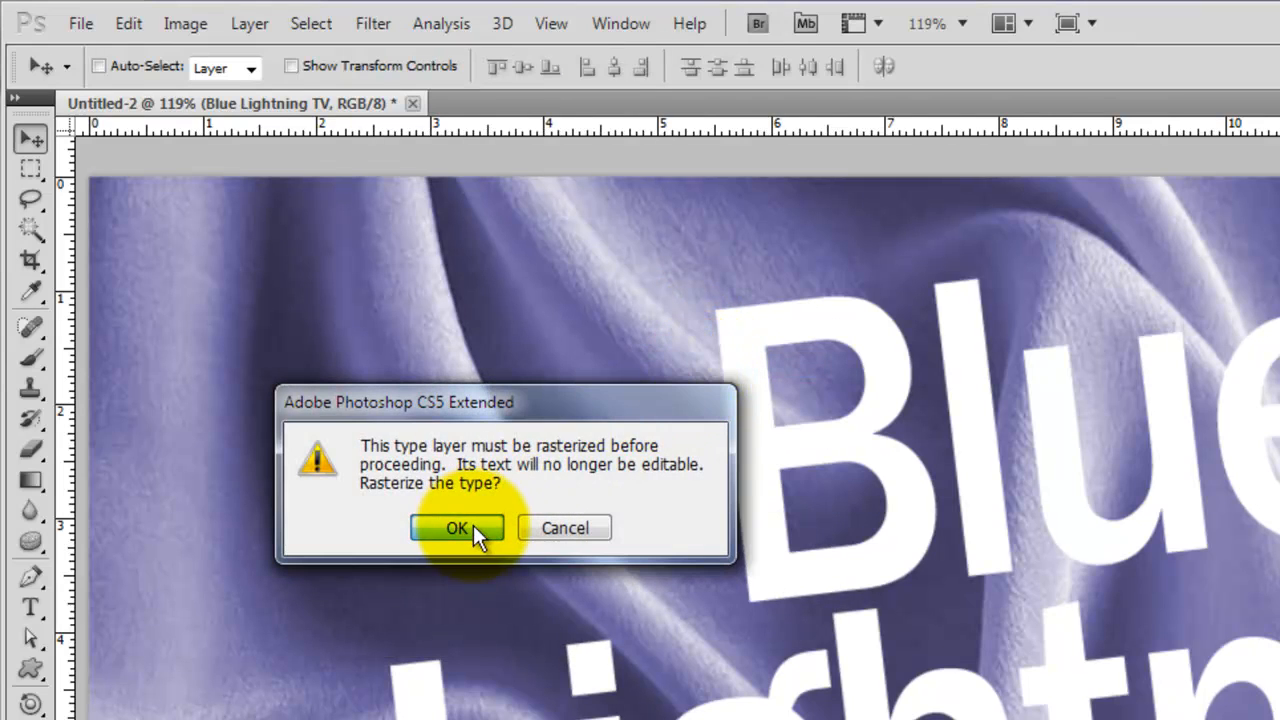
left_click(456, 528)
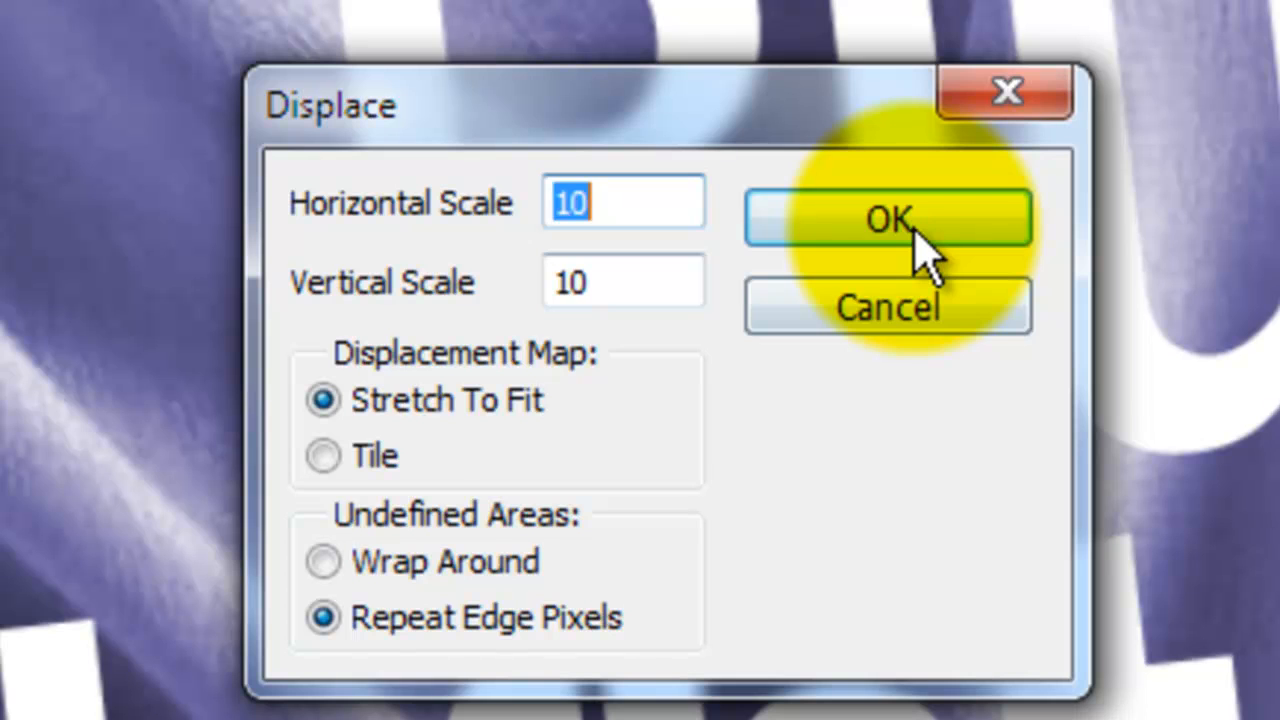
left_click(886, 218)
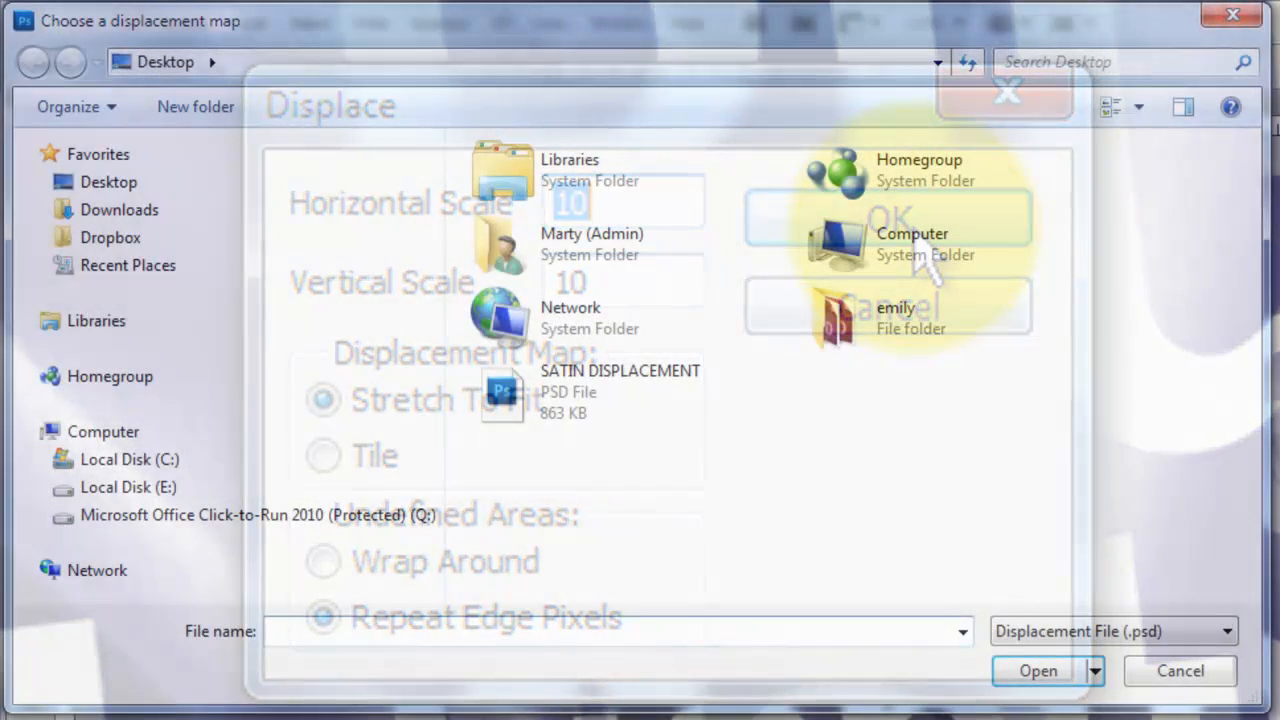
left_click(888, 218)
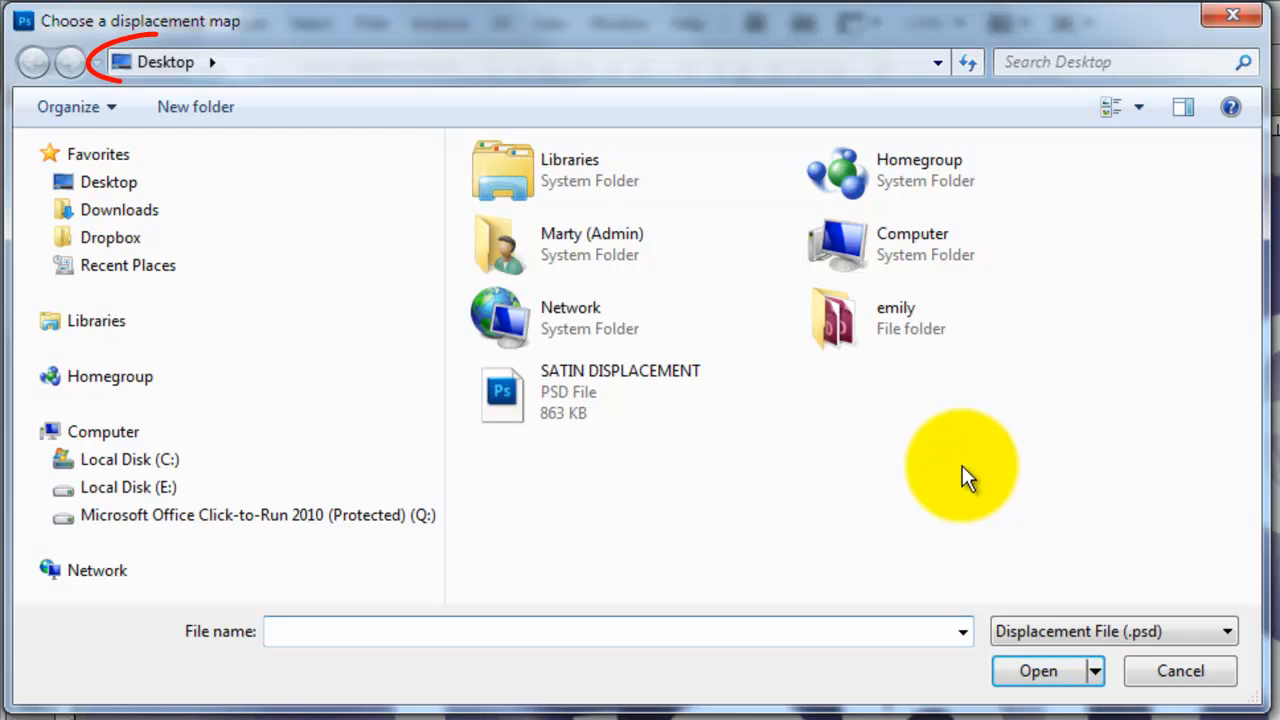
Load SATIN DISPLACEMENT.psd as the displacement map to warp the text
left_click(620, 390)
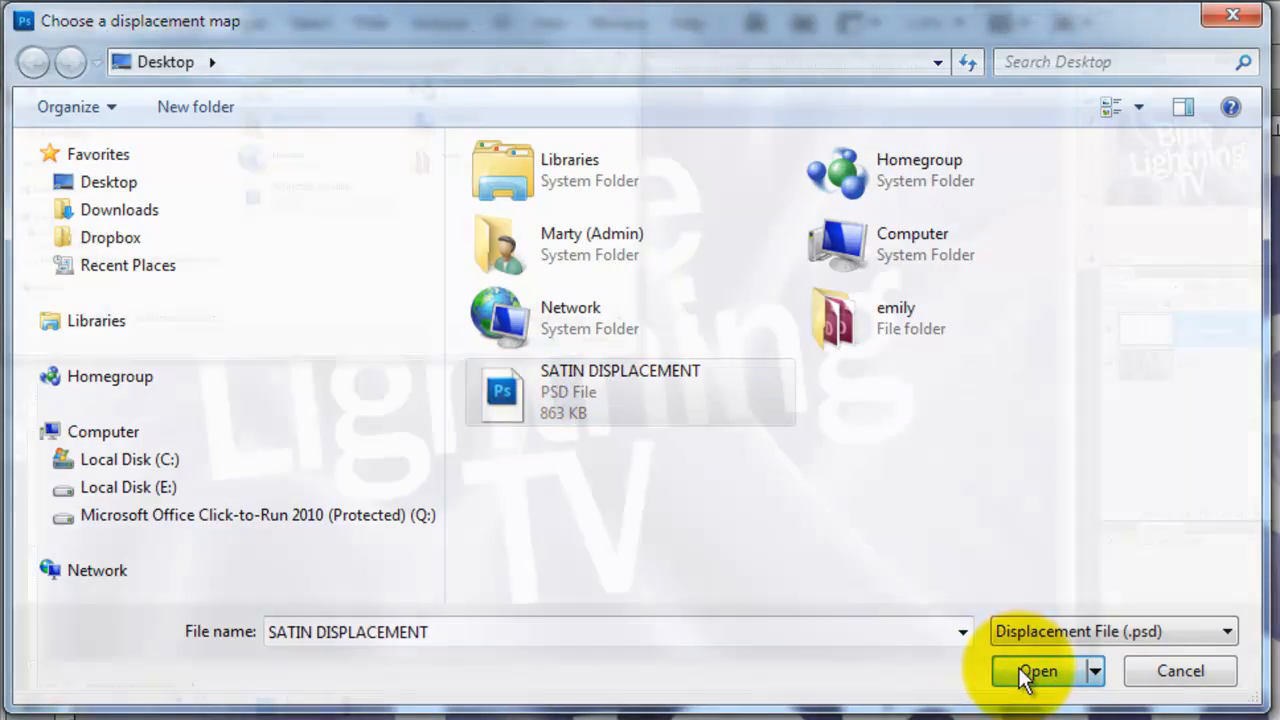
left_click(1036, 672)
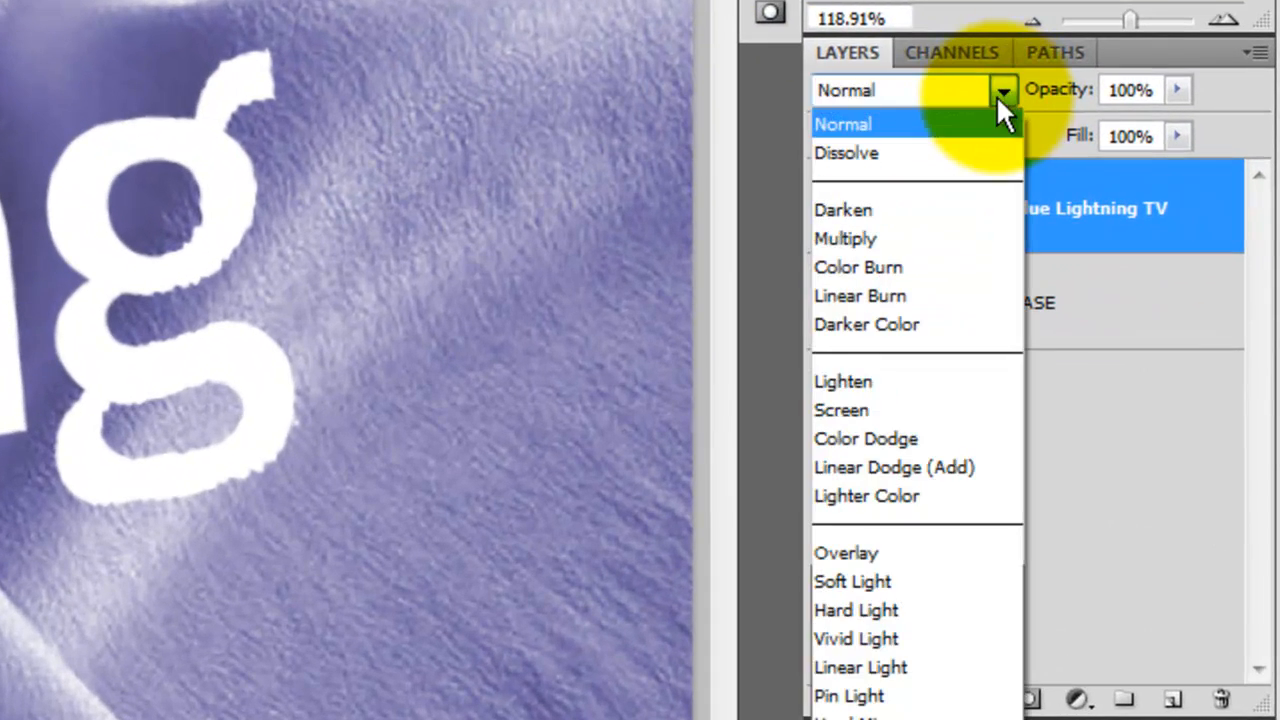
mouse_move(848, 552)
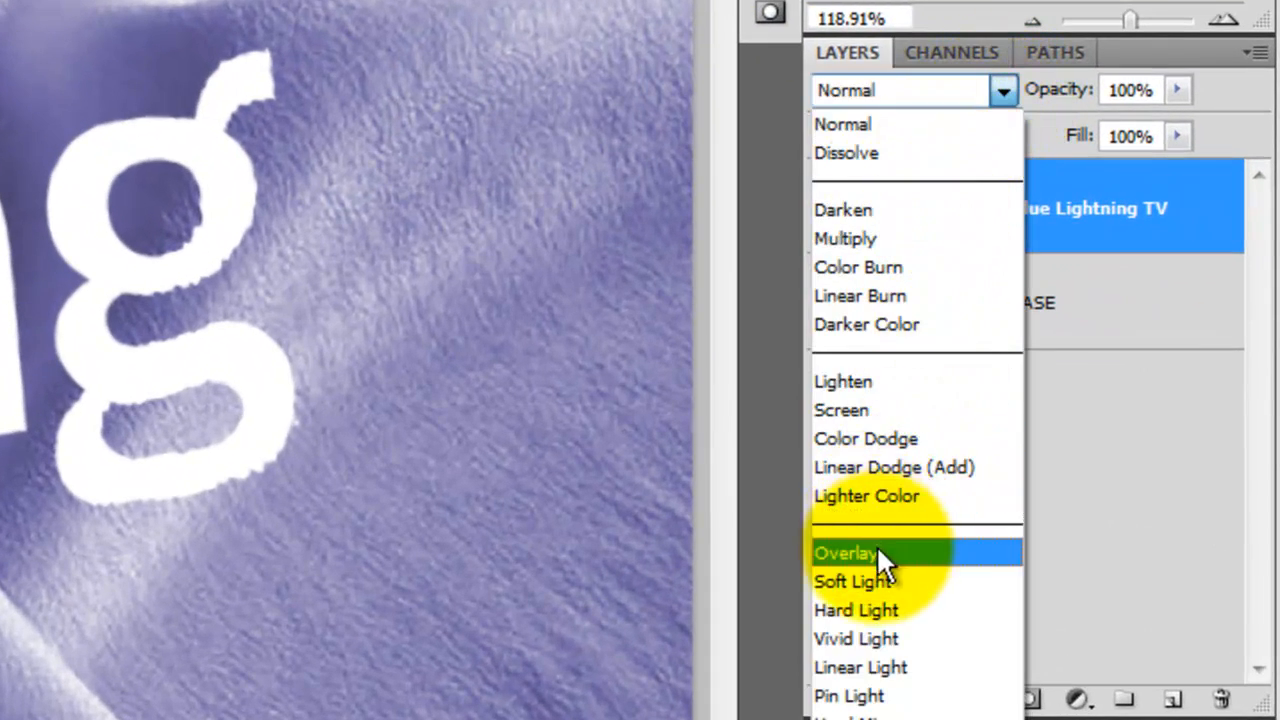
Set the warped text layer's blend mode to Overlay
left_click(844, 552)
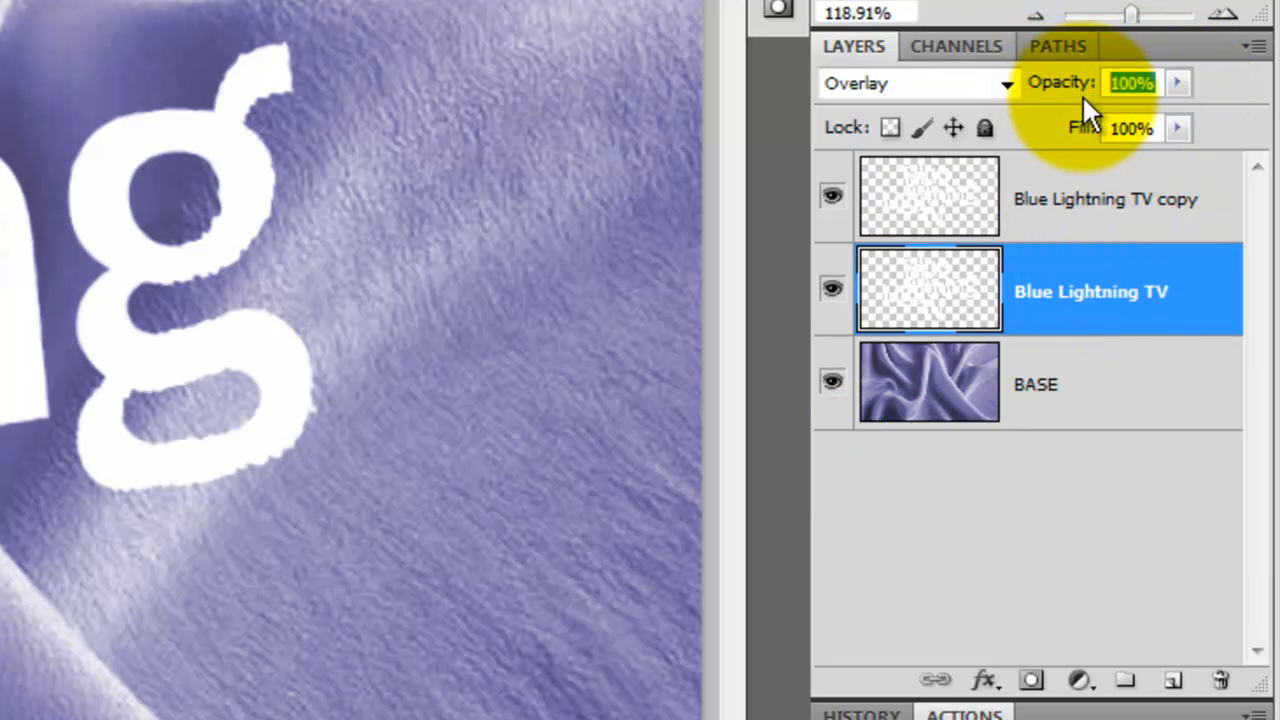
Lower the text layer opacity to 30% and set the top BASE fabric copy to Darken
type("30")
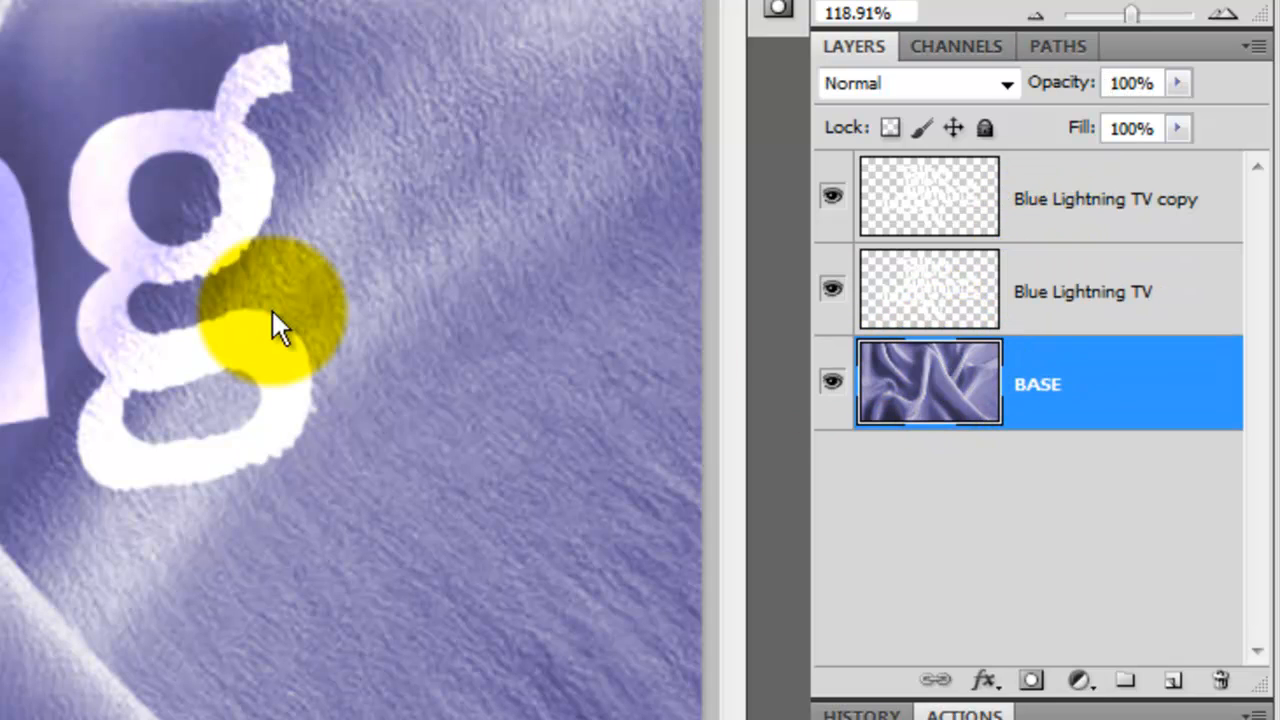
left_click(1130, 82)
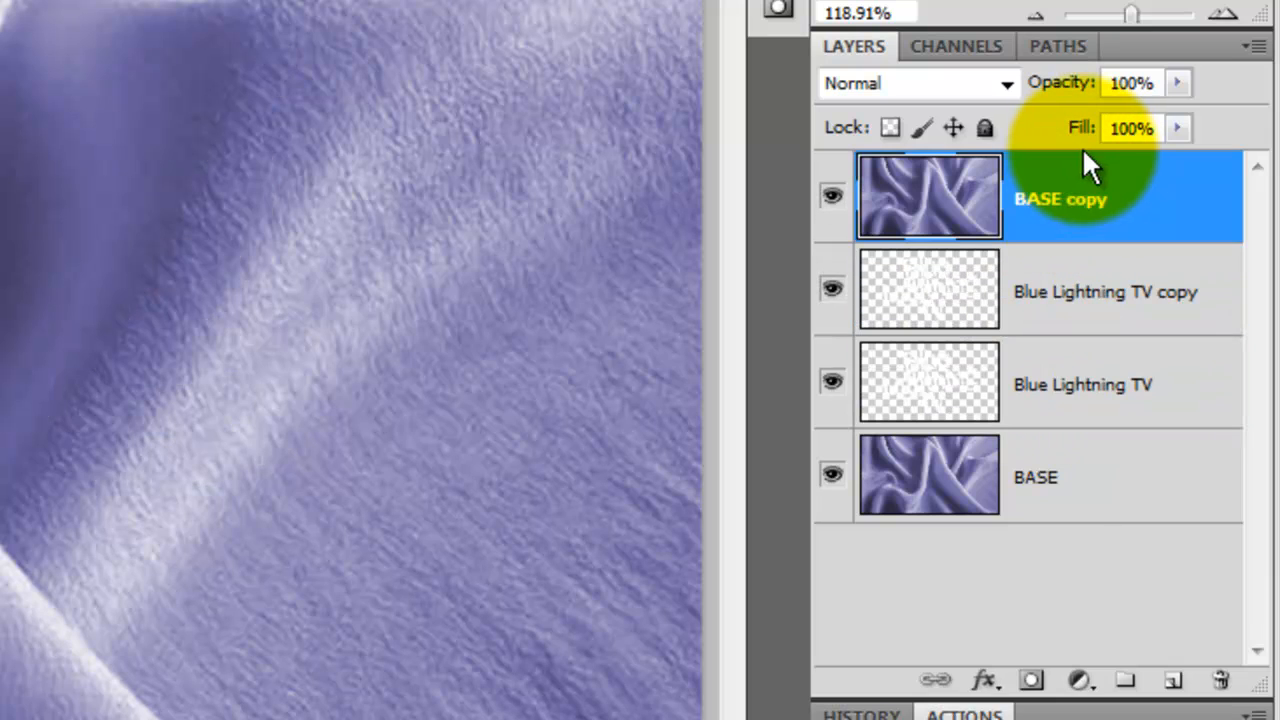
left_click(910, 84)
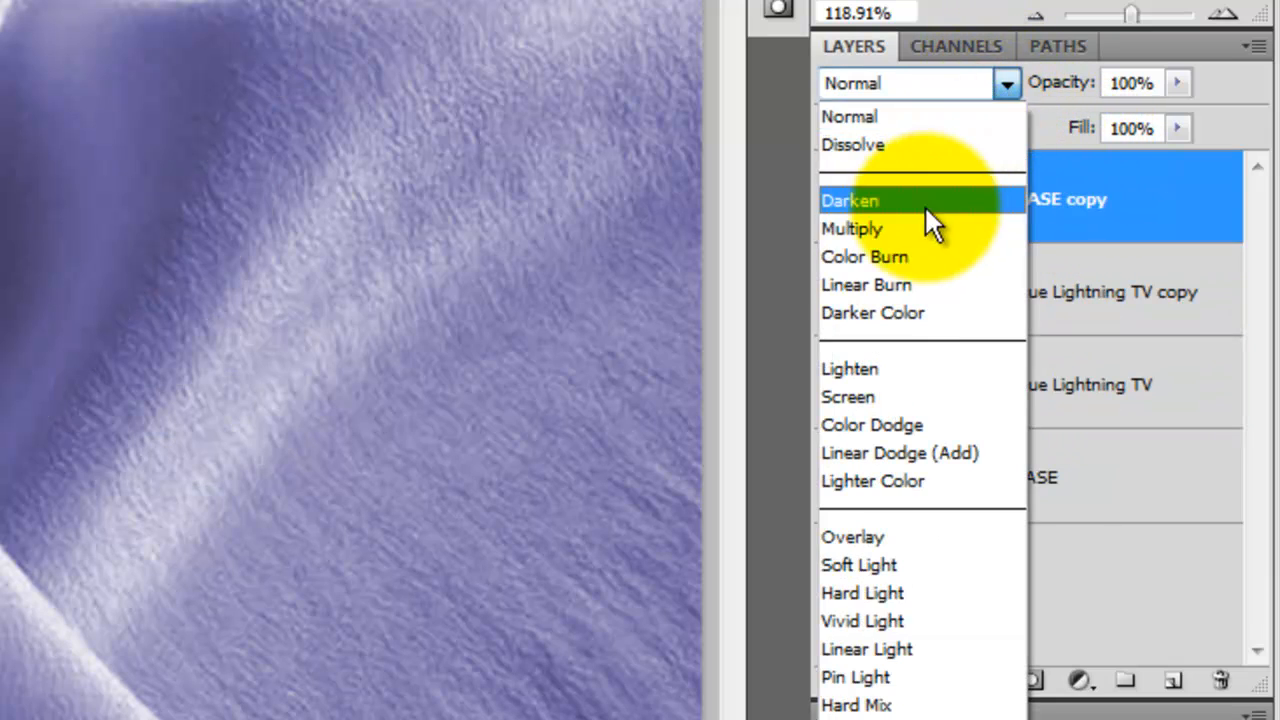
left_click(850, 200)
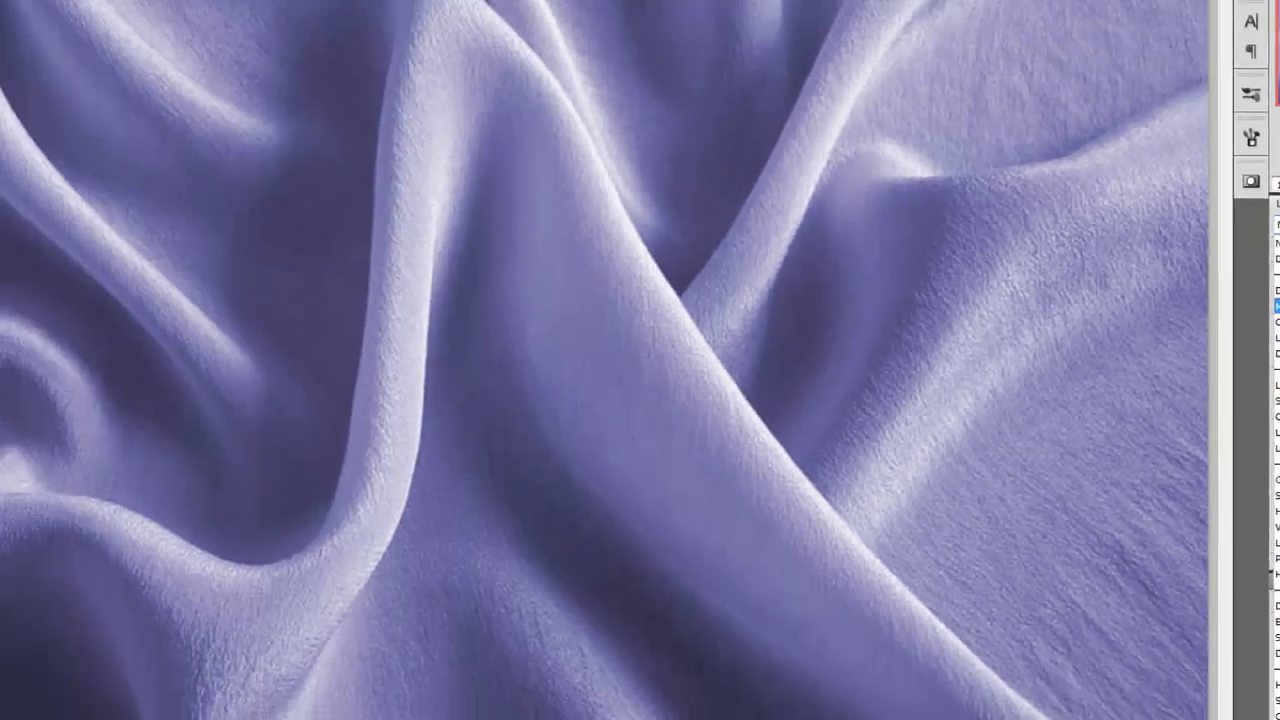